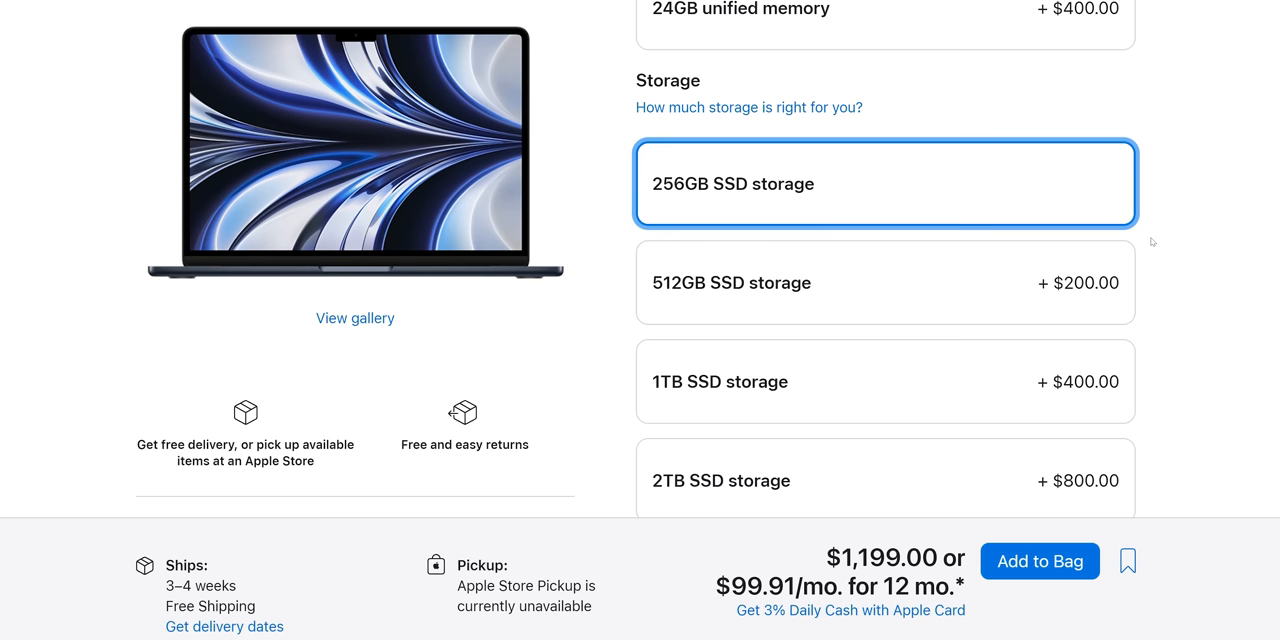
Scroll to the Storage options and open the 'How much storage is right for you?' explainer
{"action": "scroll", "scroll_direction": "down", "scroll_amount": 3}
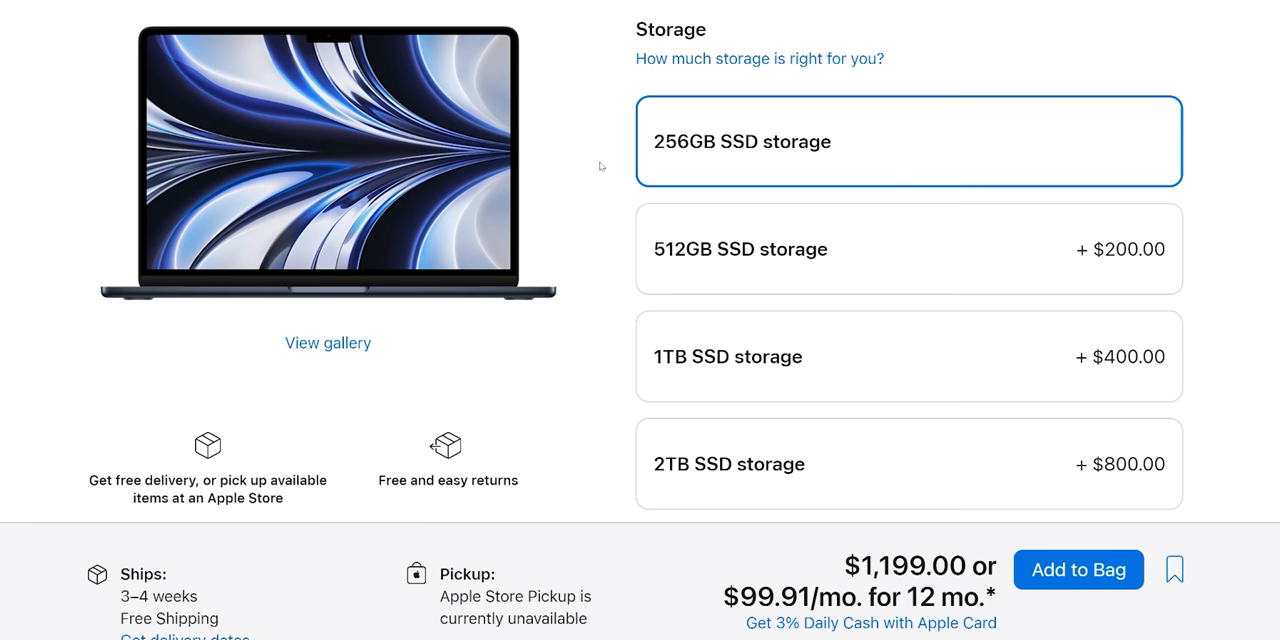
{"action": "left_click", "coordinate": [759, 58]}
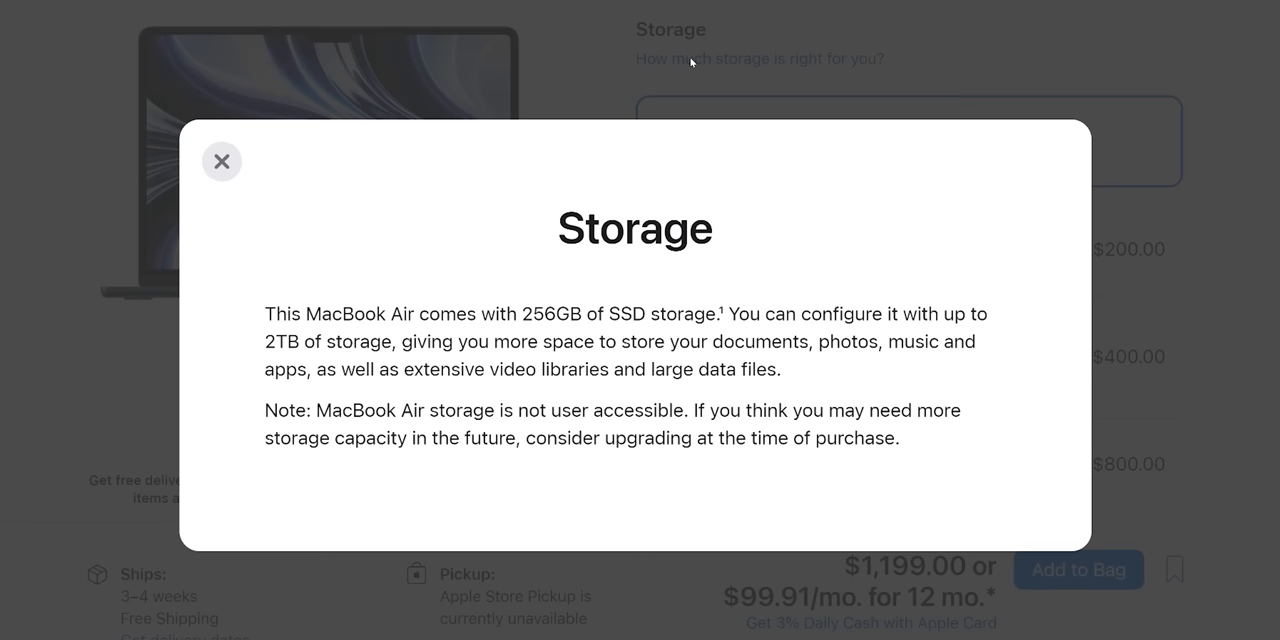